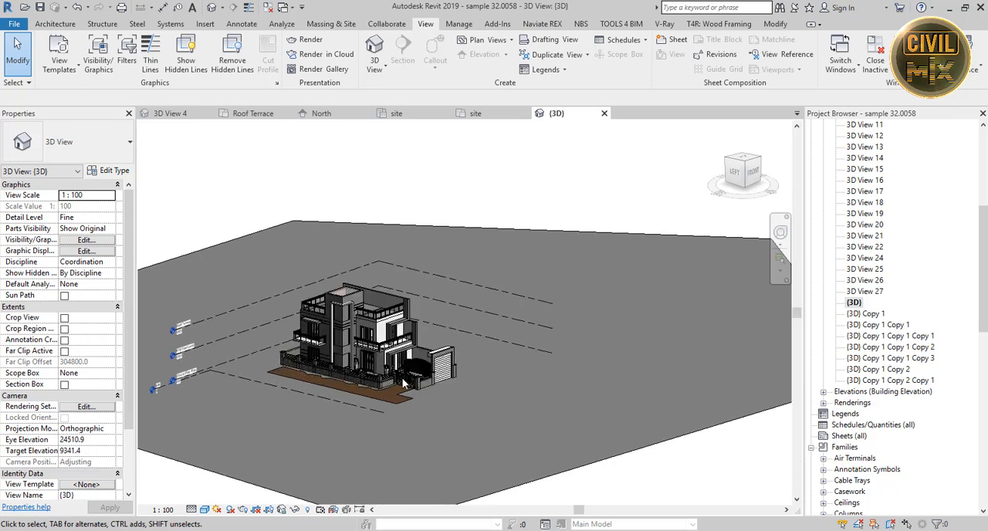
pyautogui.moveTo(510, 386)
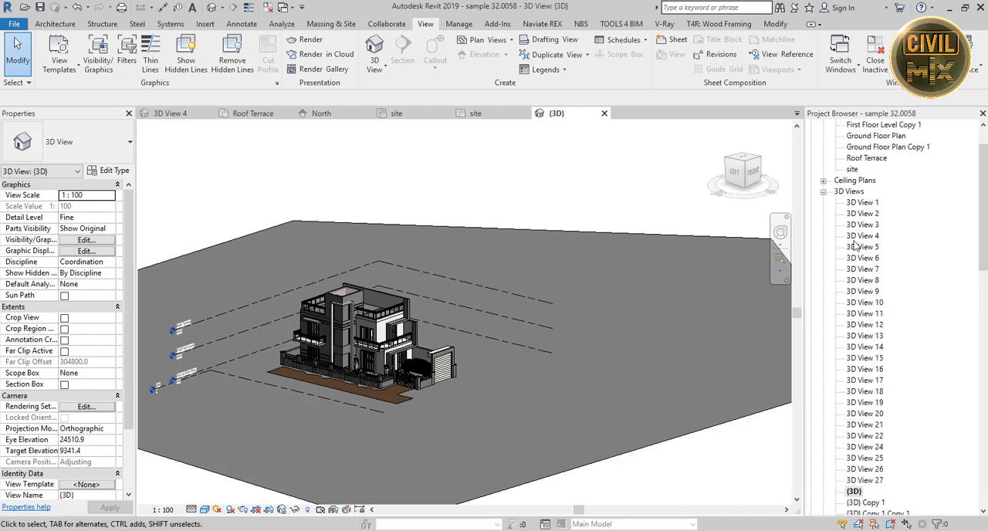
# Switch from the 3D view to the 'site' floor plan via the Project Browser
pyautogui.click(852, 170)
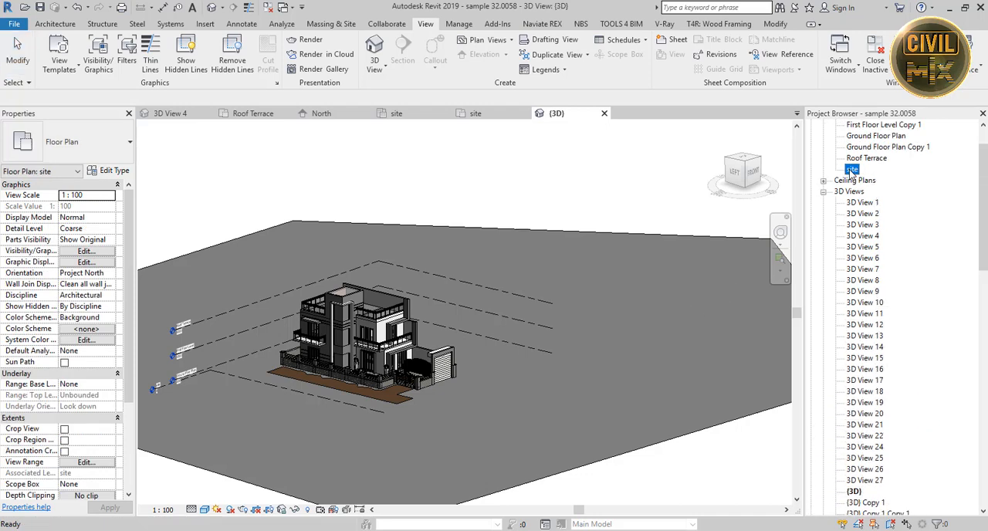
pyautogui.doubleClick(852, 169)
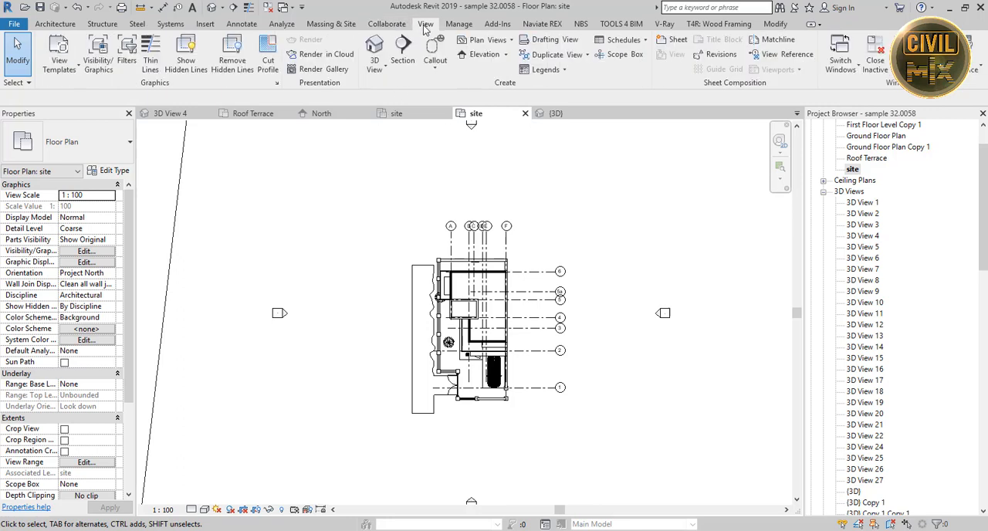
# Start a camera walkthrough from the 3D View menu
pyautogui.click(373, 49)
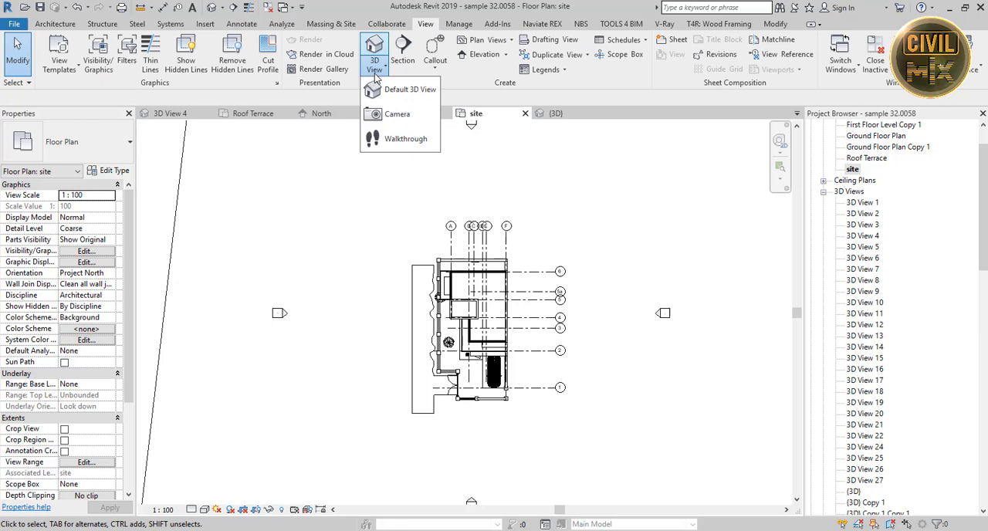
pyautogui.moveTo(400, 139)
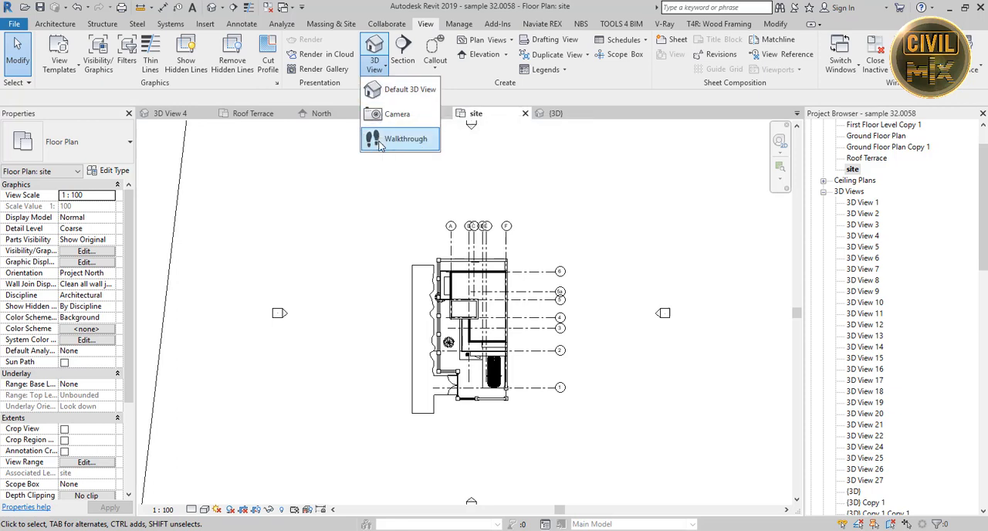
pyautogui.click(405, 139)
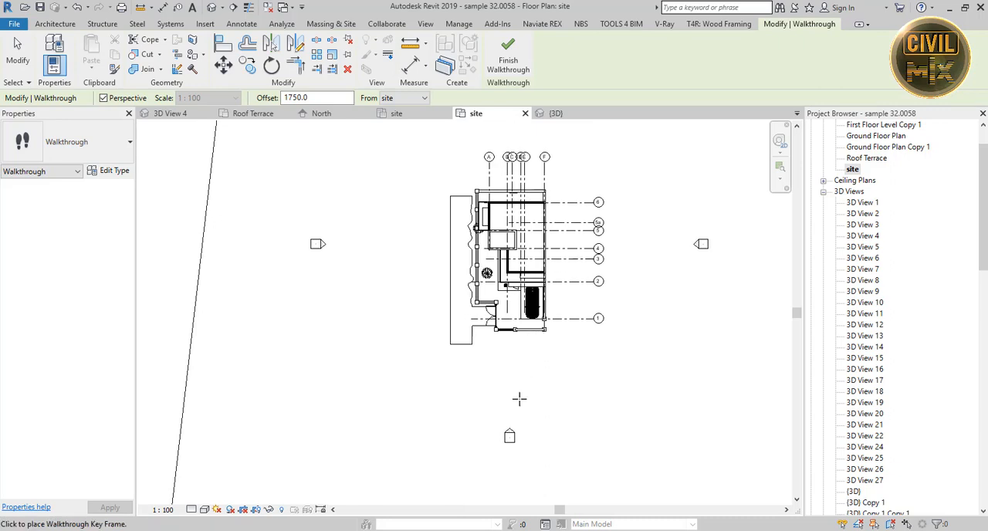
pyautogui.moveTo(540, 429)
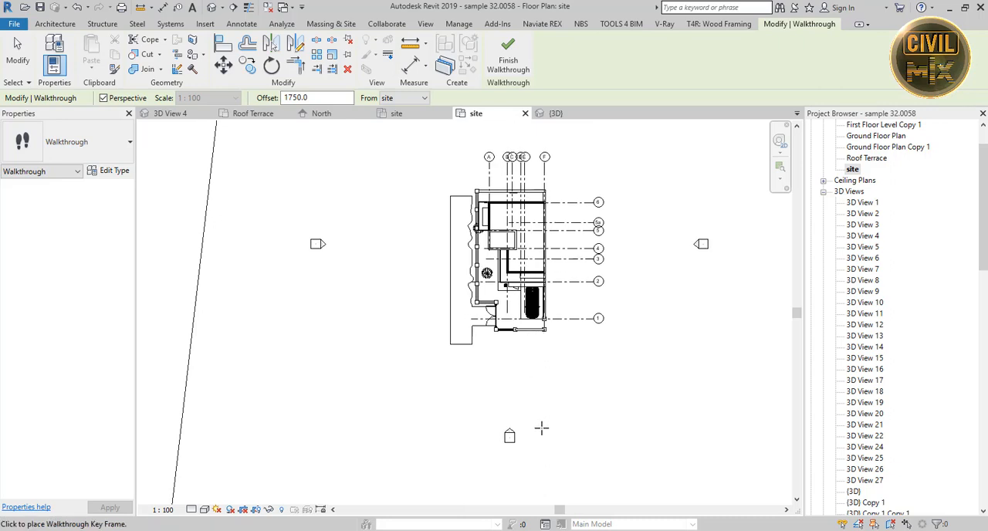
# Base the walkthrough path on Ground Floor Plan after first trying First Floor Level
pyautogui.click(317, 98)
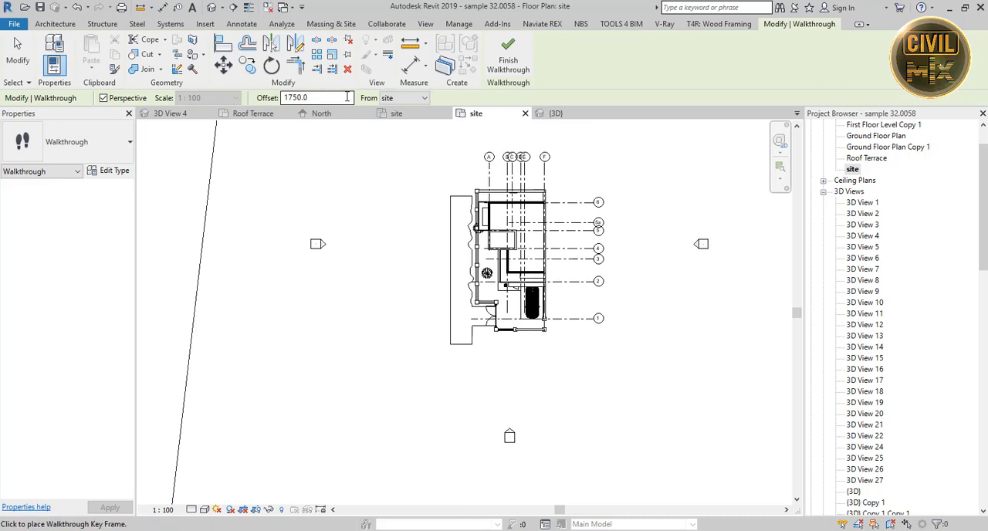
pyautogui.click(423, 97)
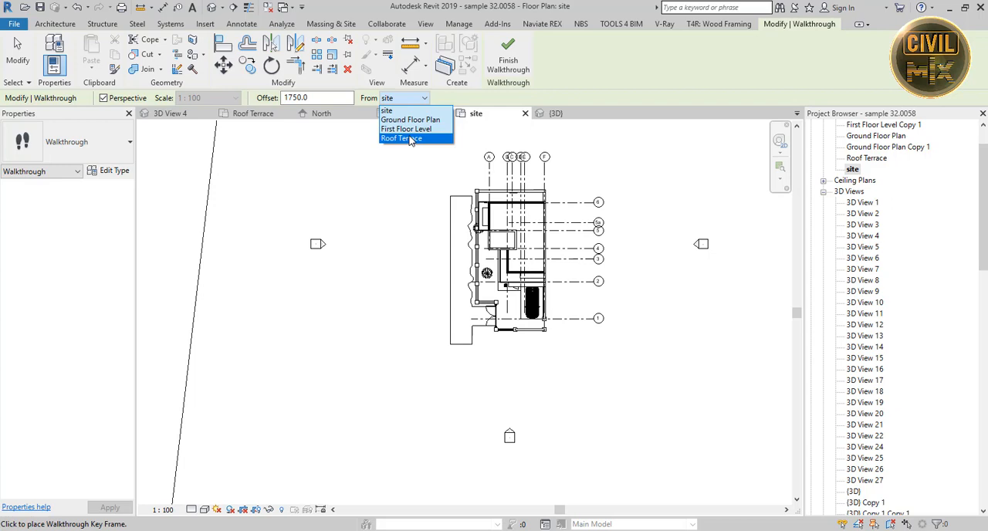
pyautogui.click(405, 130)
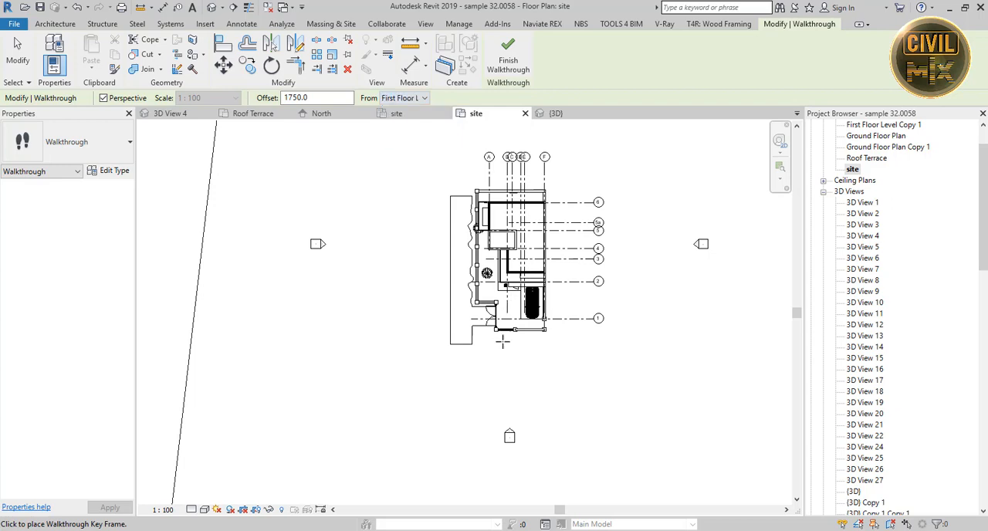
pyautogui.moveTo(546, 426)
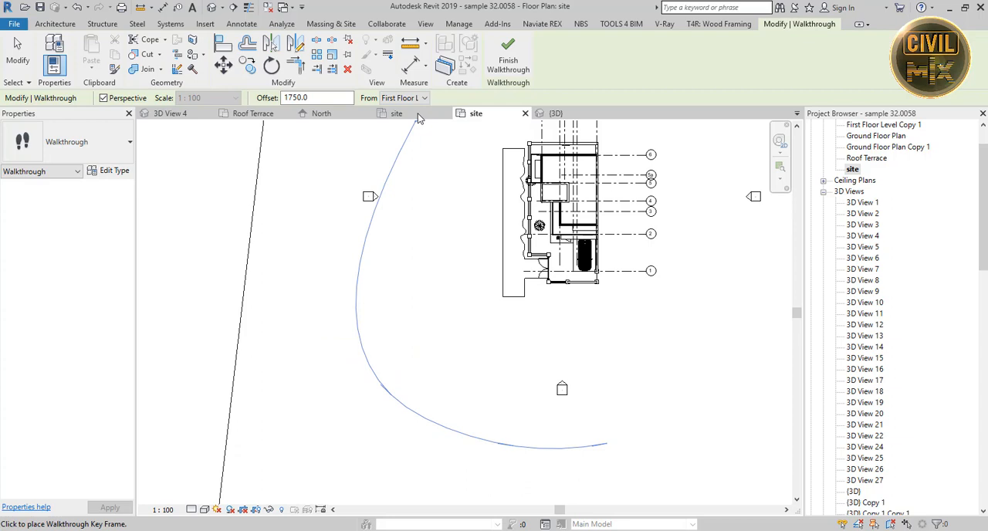
pyautogui.click(423, 97)
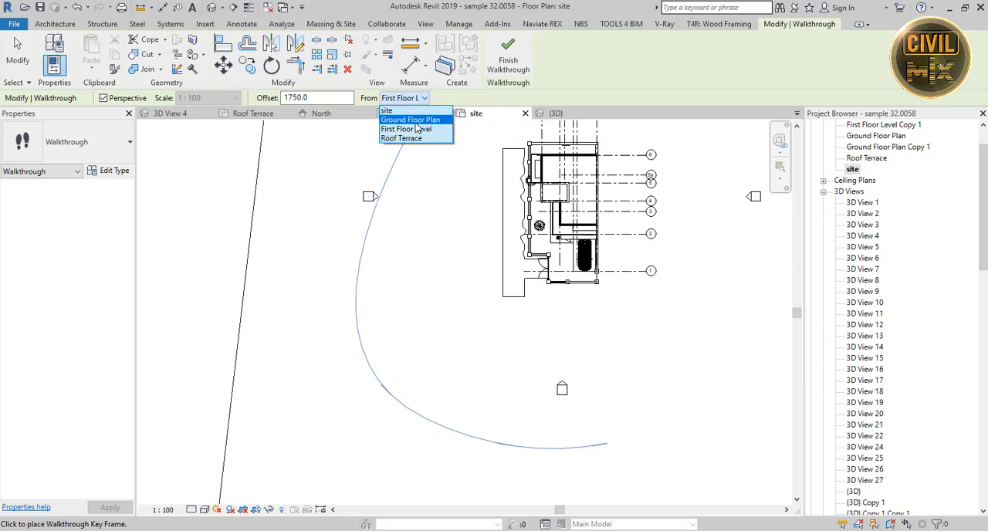
pyautogui.click(410, 120)
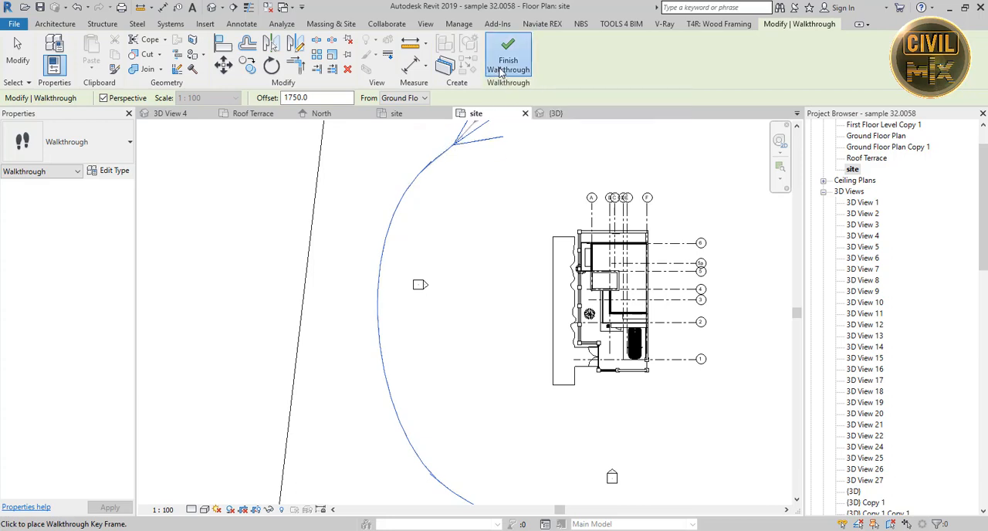
# Finish the walkthrough path, enter key-frame editing, and locate Walkthrough 1 in the browser
pyautogui.click(508, 59)
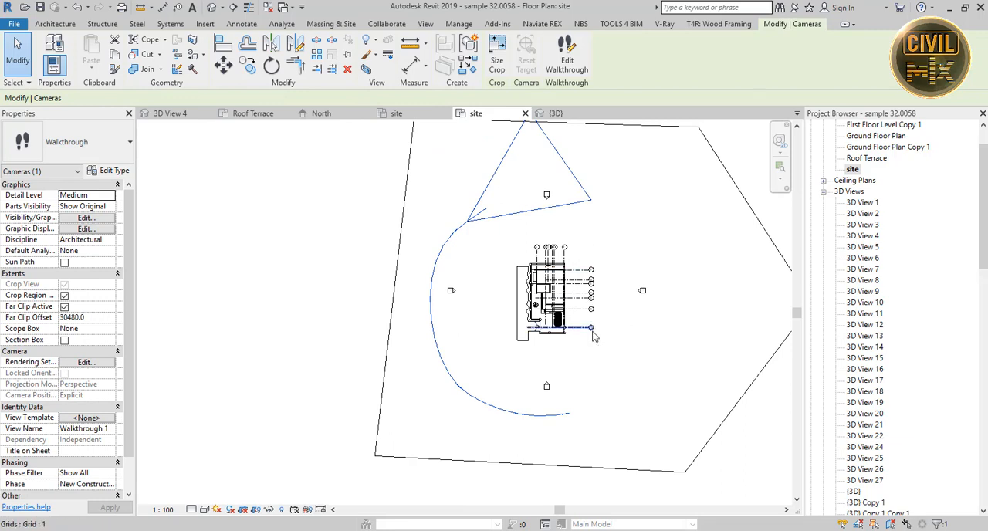
pyautogui.moveTo(593, 330)
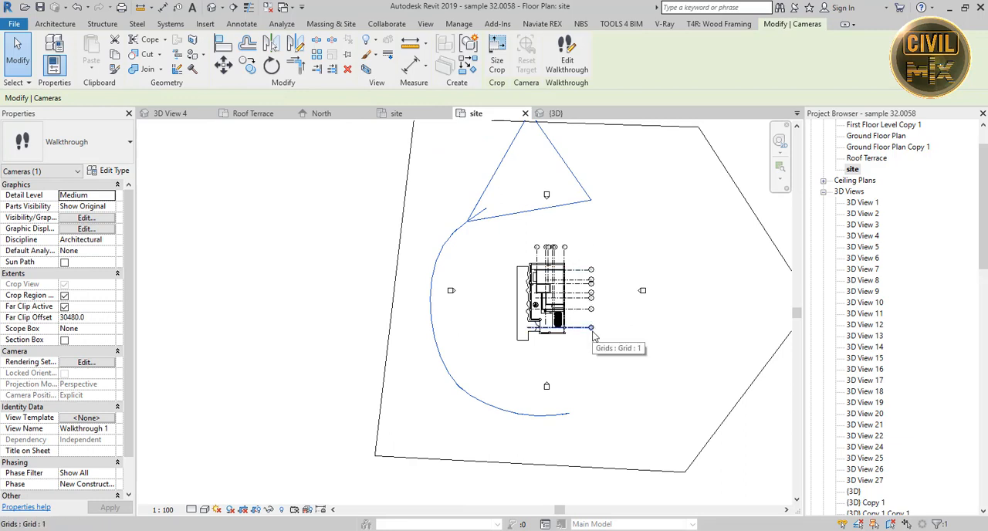
pyautogui.moveTo(482, 166)
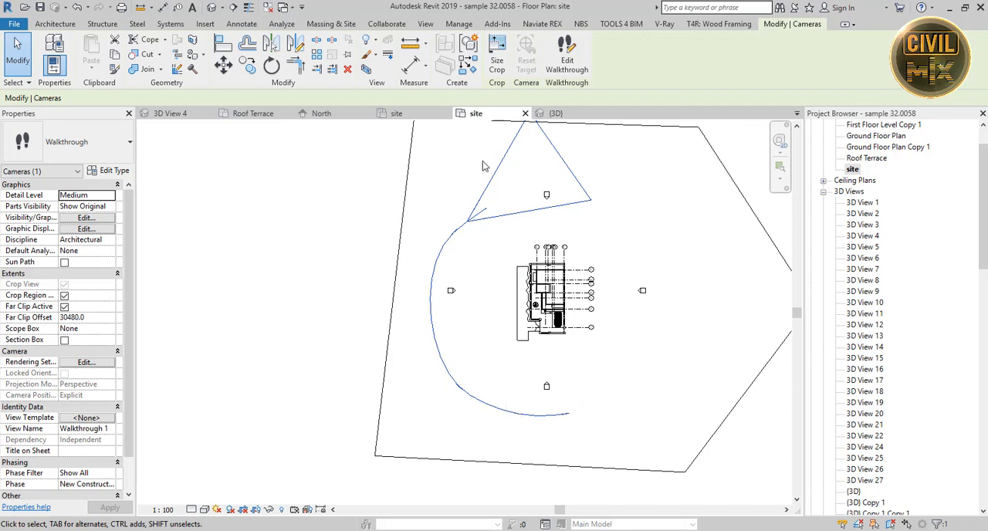
pyautogui.click(566, 54)
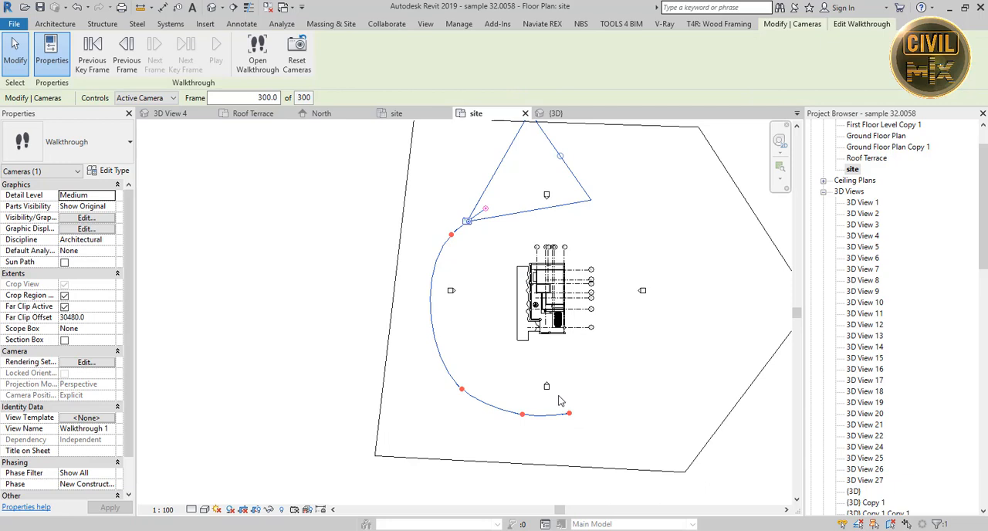
pyautogui.moveTo(445, 332)
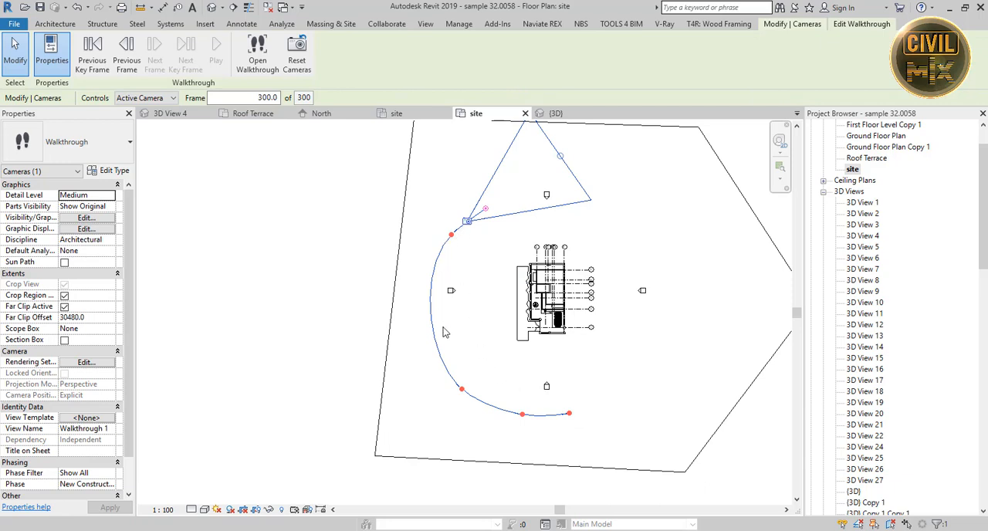
pyautogui.moveTo(523, 401)
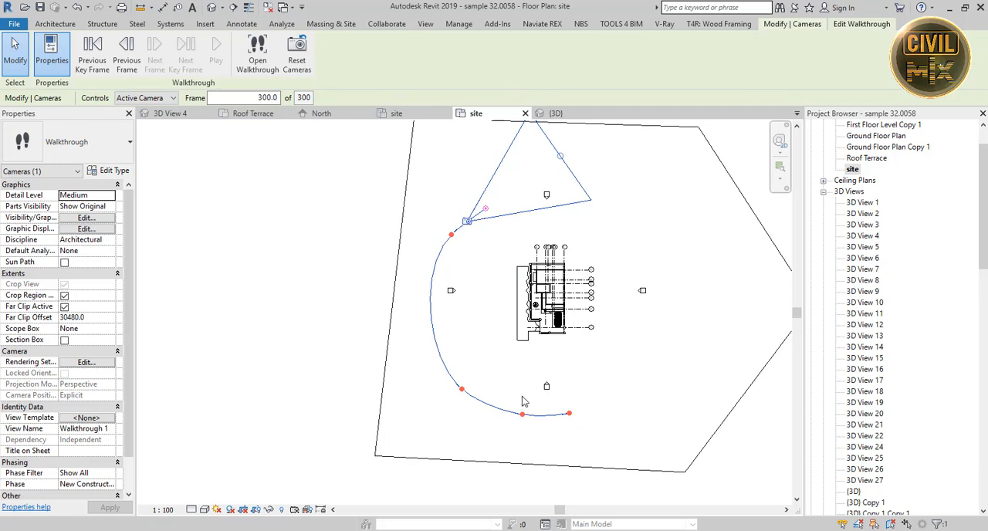
pyautogui.scroll(-3)
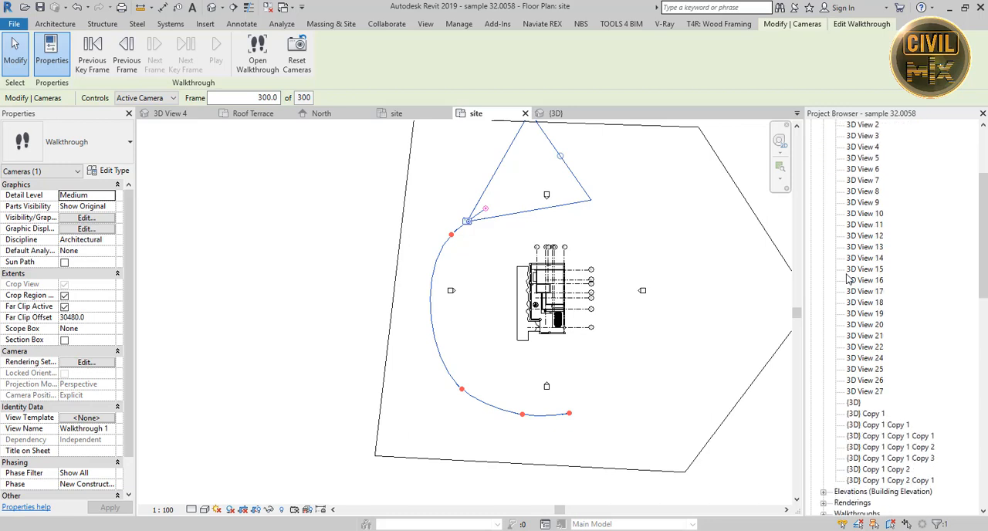
pyautogui.scroll(-3)
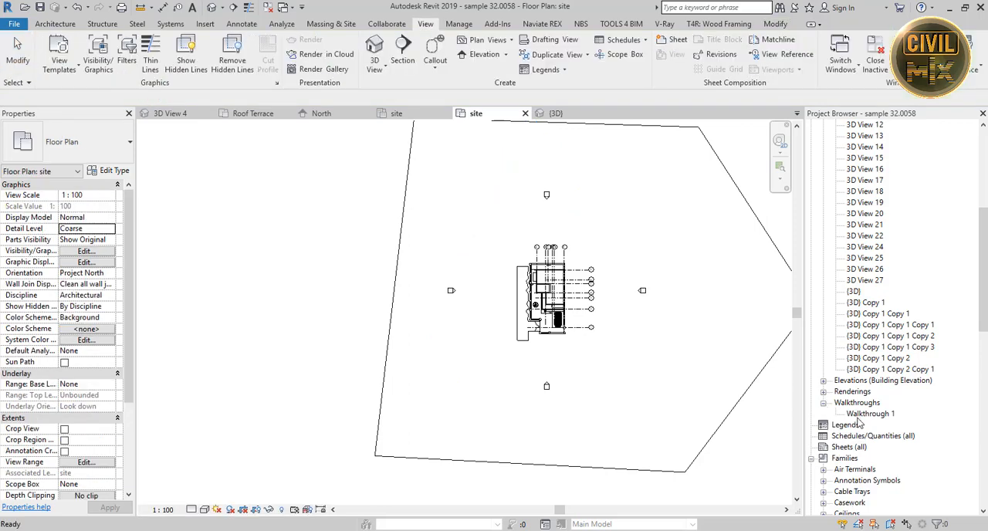
# Bring up the Walkthrough 1 camera view alongside the site plan
pyautogui.click(870, 414)
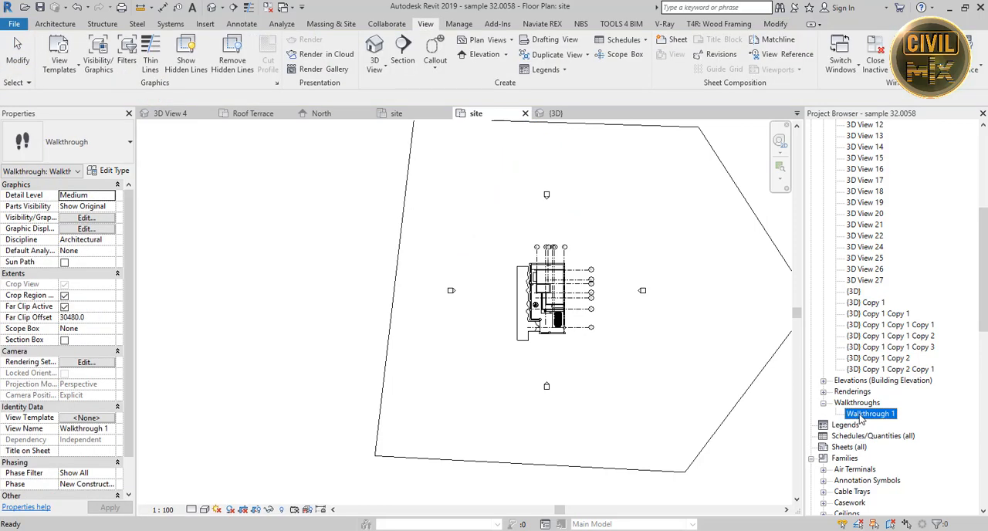
pyautogui.doubleClick(871, 414)
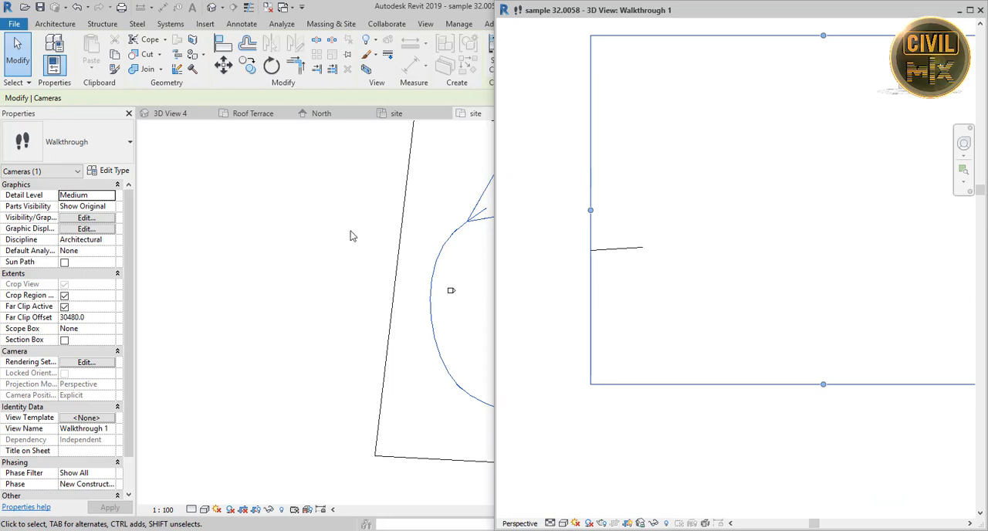
pyautogui.moveTo(379, 207)
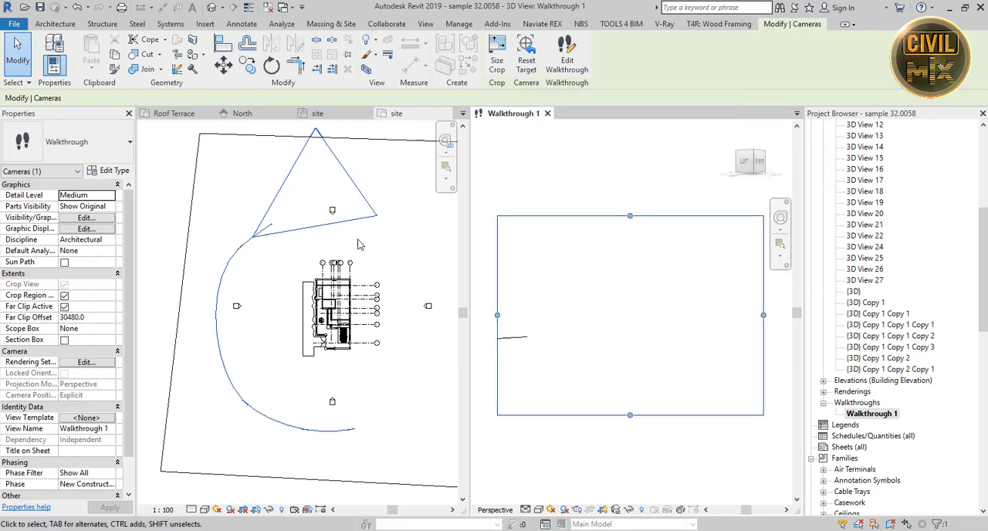
# Edit the walkthrough and step the camera back and forward to frame 1 of 300
pyautogui.click(396, 113)
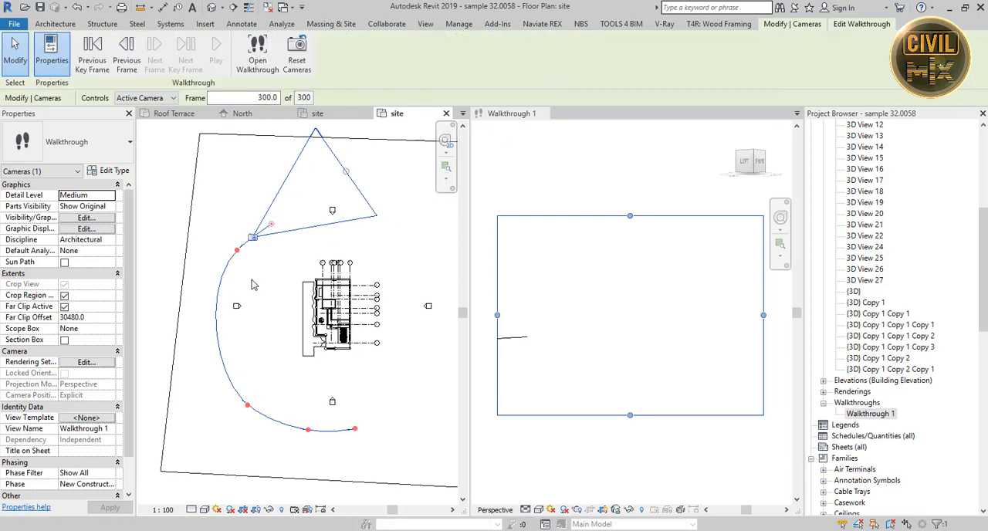
pyautogui.moveTo(273, 226)
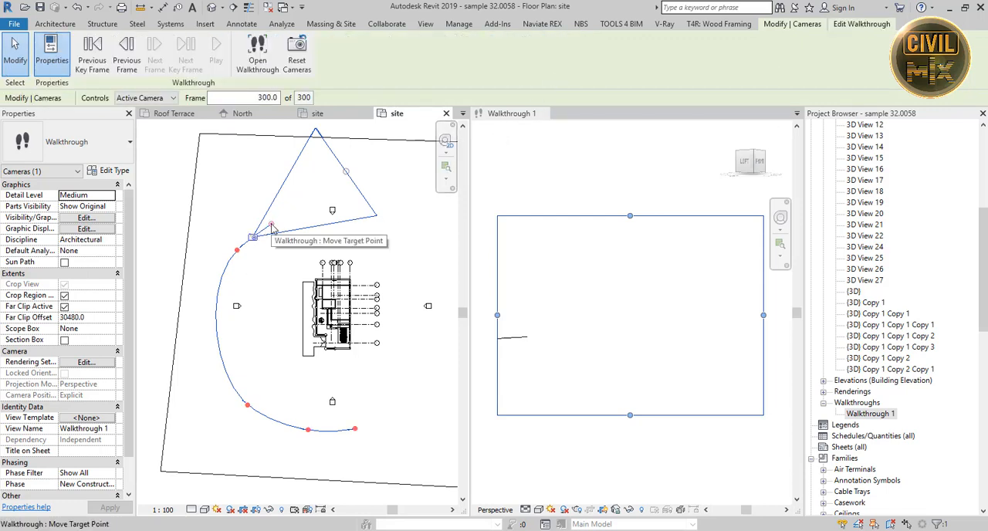
pyautogui.moveTo(93, 43)
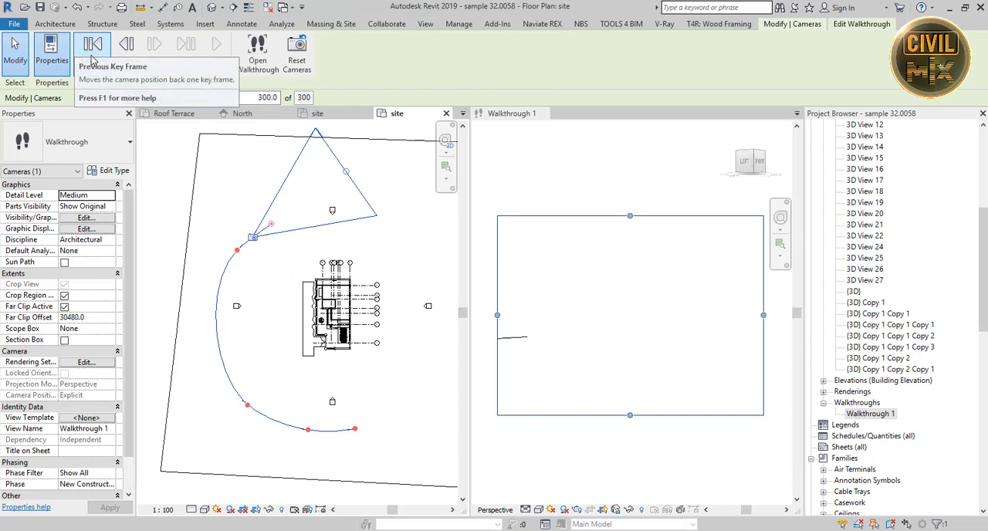
pyautogui.click(92, 43)
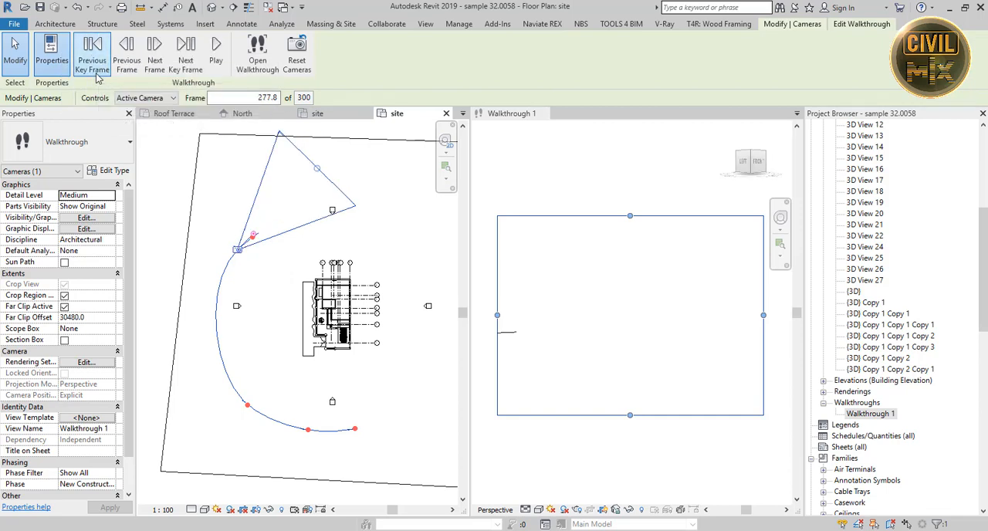
pyautogui.click(93, 49)
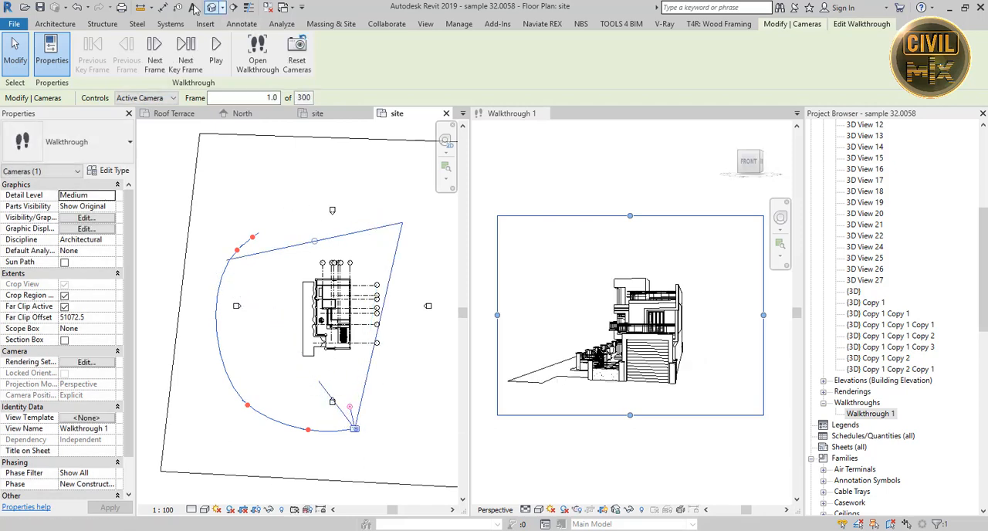
pyautogui.click(155, 48)
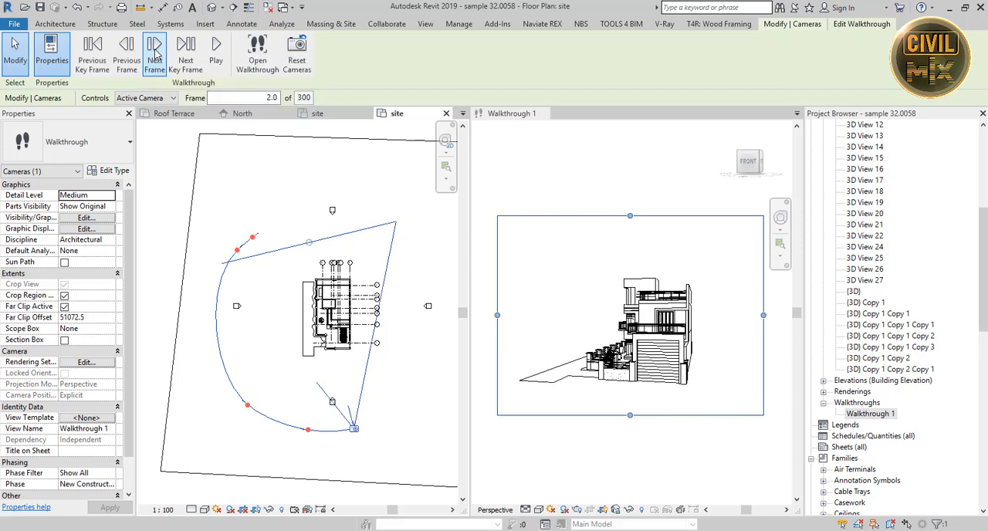
pyautogui.click(185, 47)
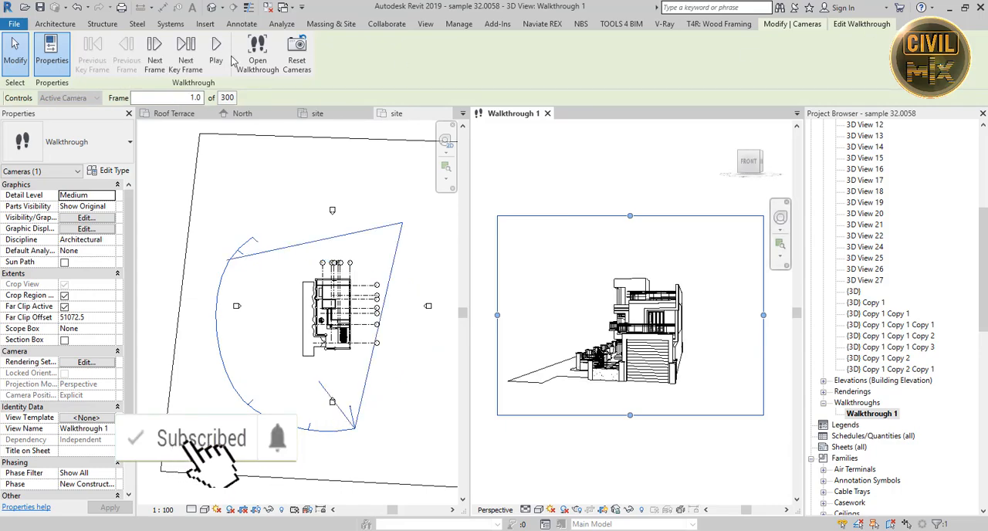
# Play the walkthrough, quit editing, and go to the export options
pyautogui.click(217, 43)
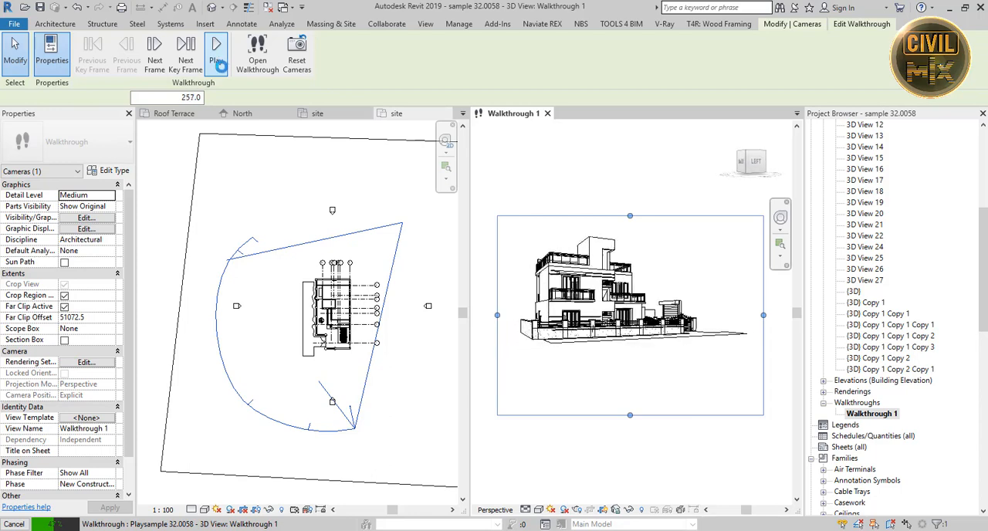
pyautogui.click(217, 43)
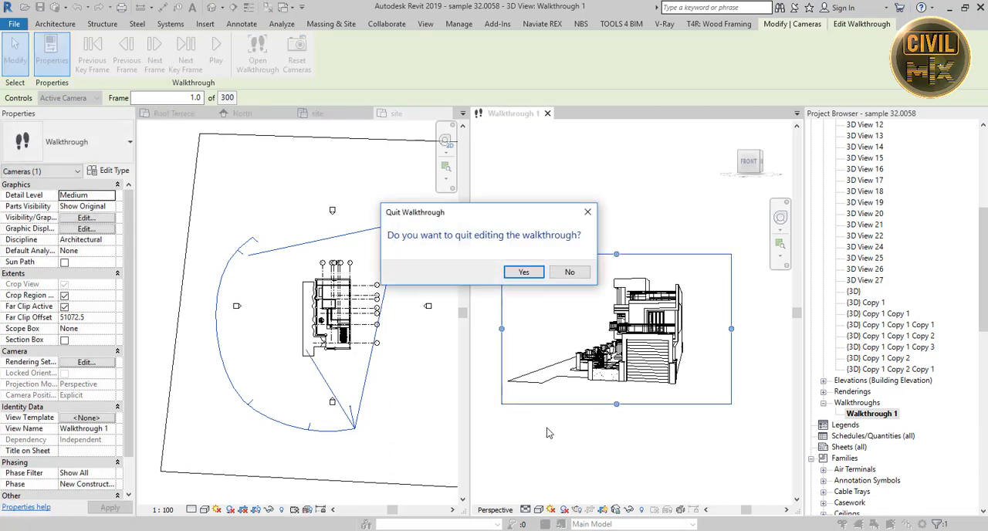
pyautogui.click(523, 272)
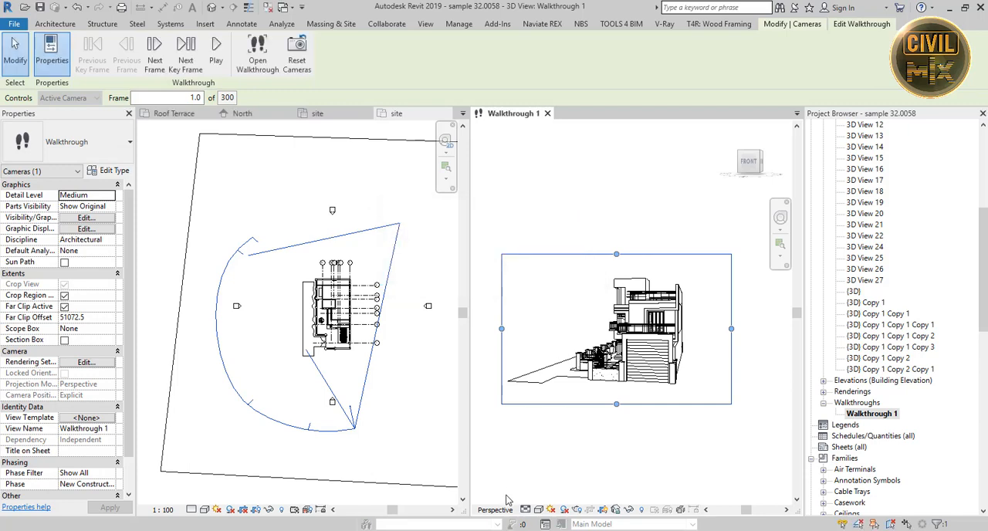
pyautogui.click(14, 23)
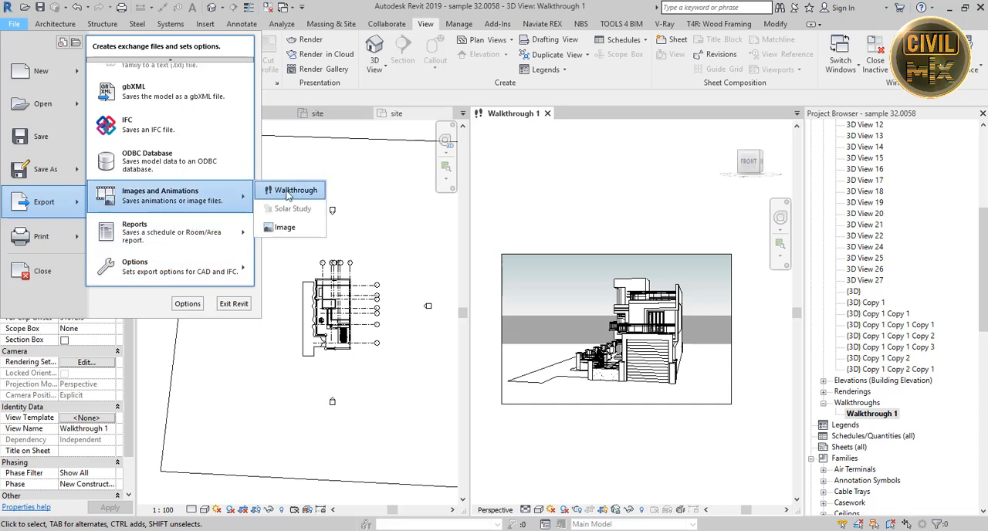
# Export the walkthrough with all frames in the Realistic visual style
pyautogui.click(293, 190)
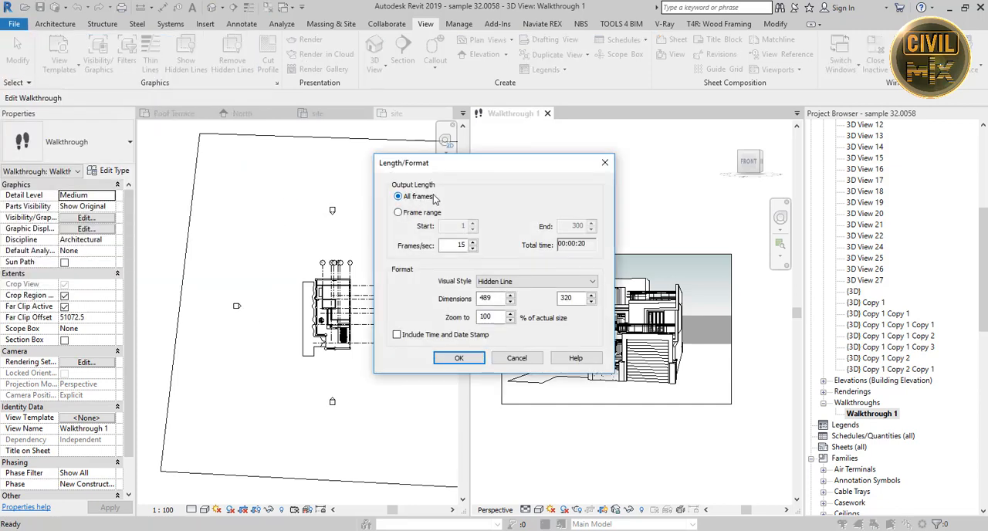
pyautogui.moveTo(532, 293)
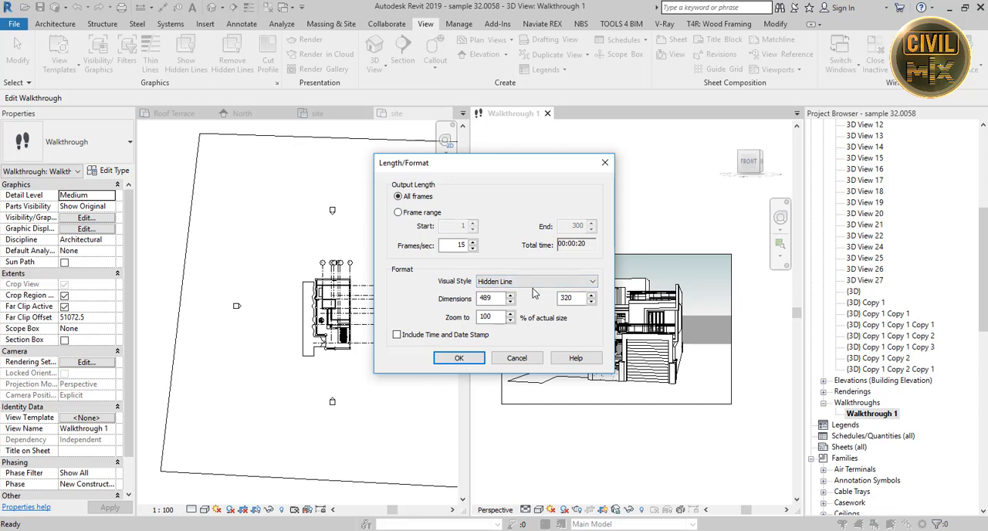
pyautogui.click(586, 281)
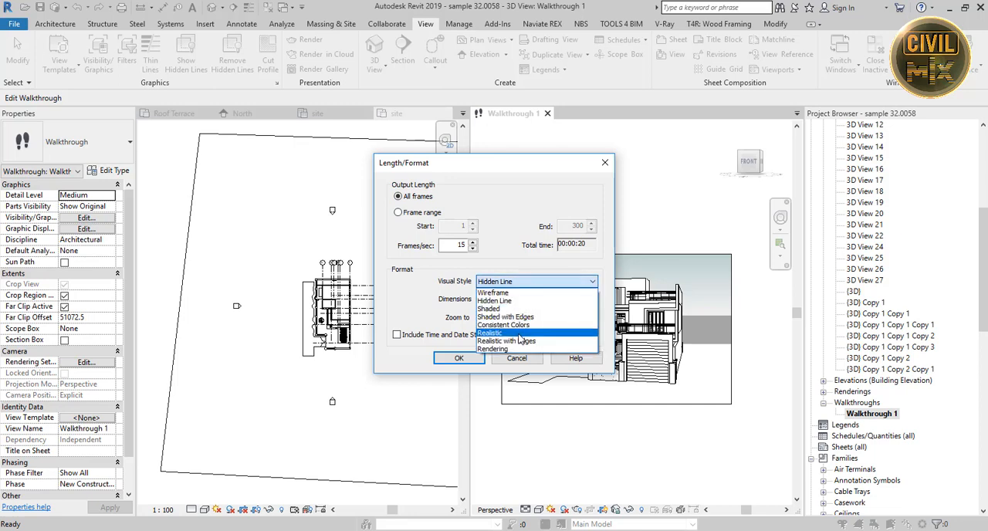
pyautogui.click(491, 333)
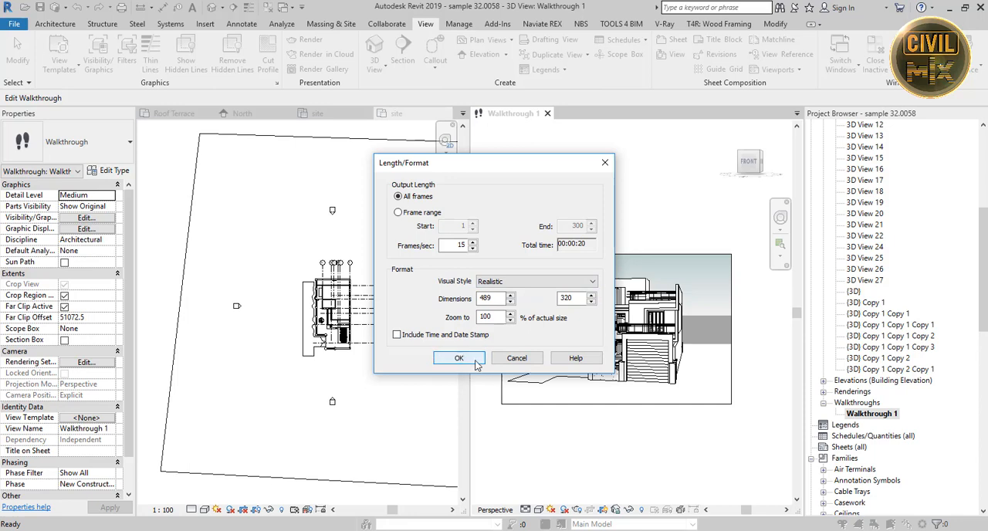
pyautogui.click(458, 358)
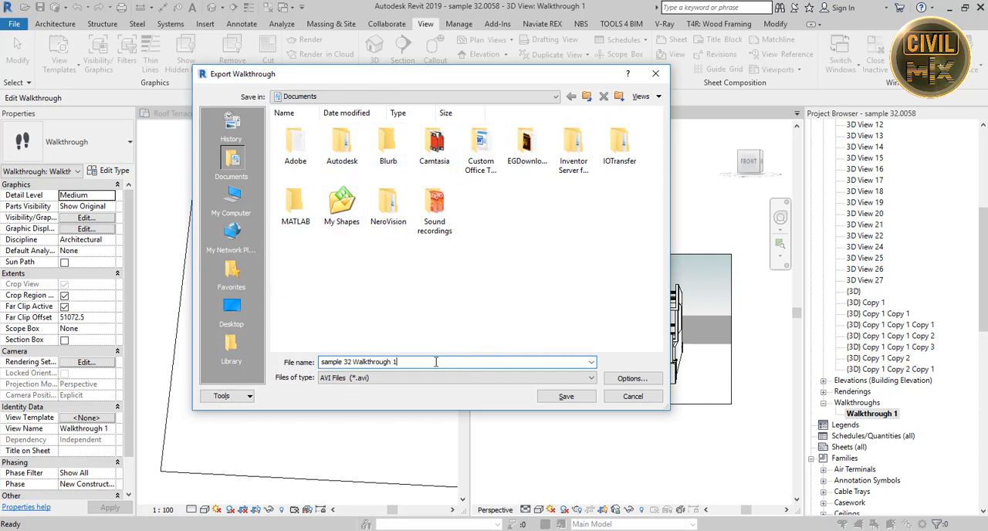
# Name the video file 'wal' and export it as an uncompressed AVI
pyautogui.tripleClick(379, 362)
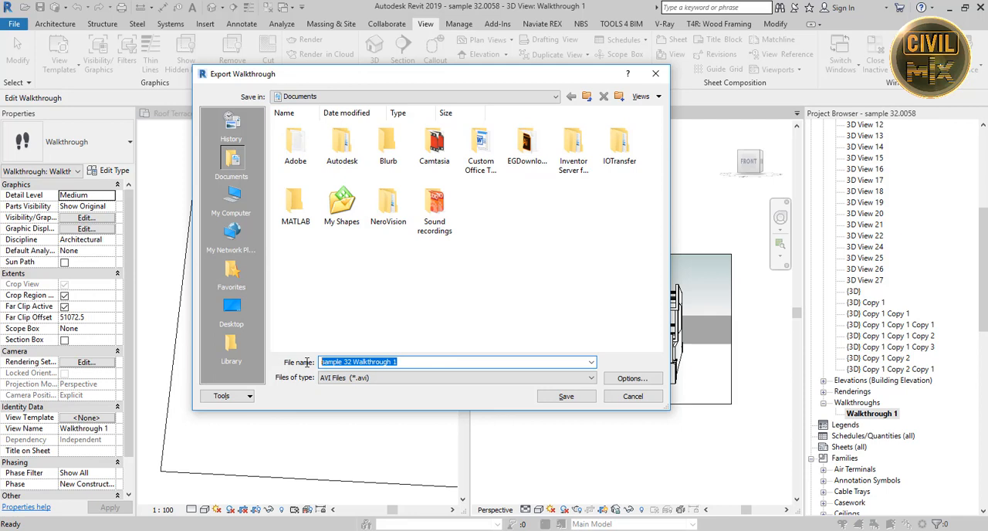
pyautogui.write('wal')
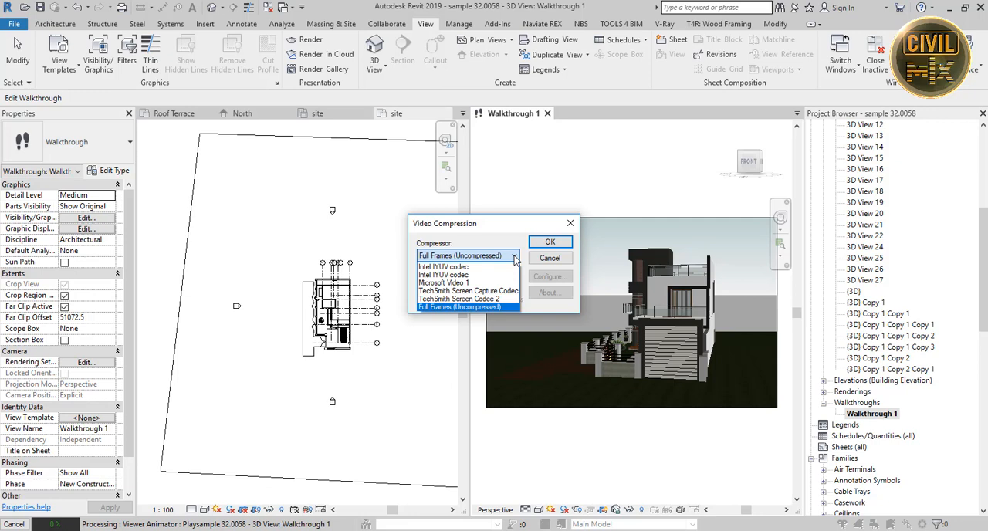
pyautogui.click(550, 241)
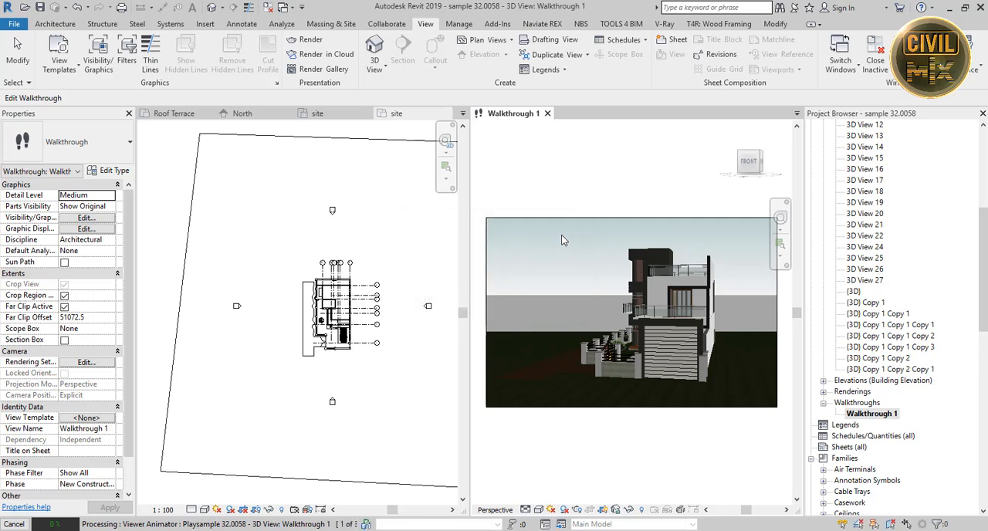